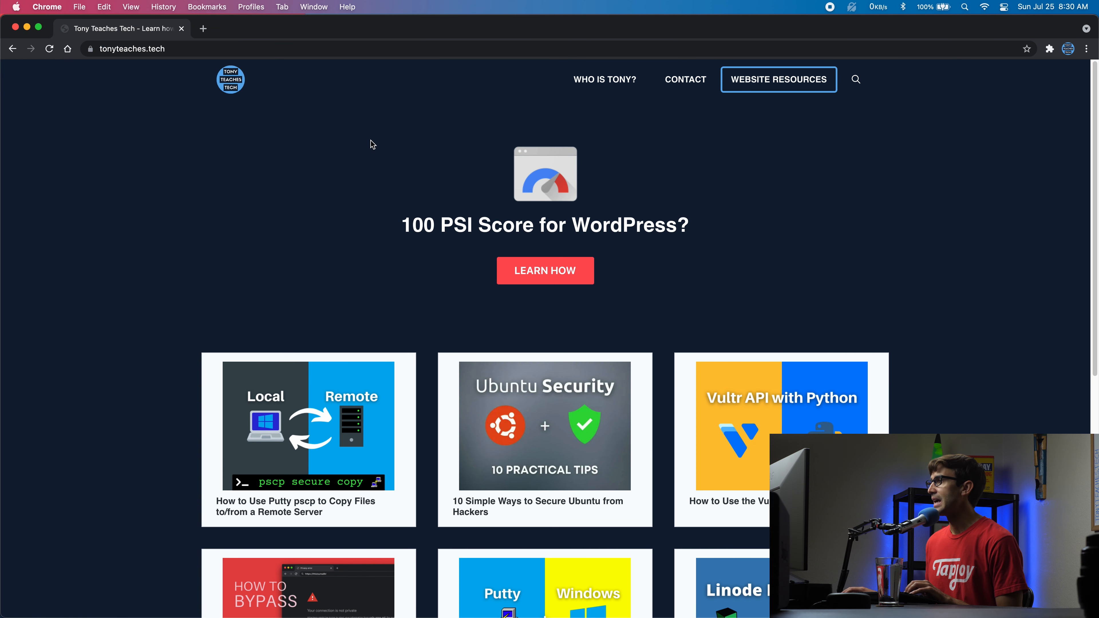
pyautogui.moveTo(1086, 49)
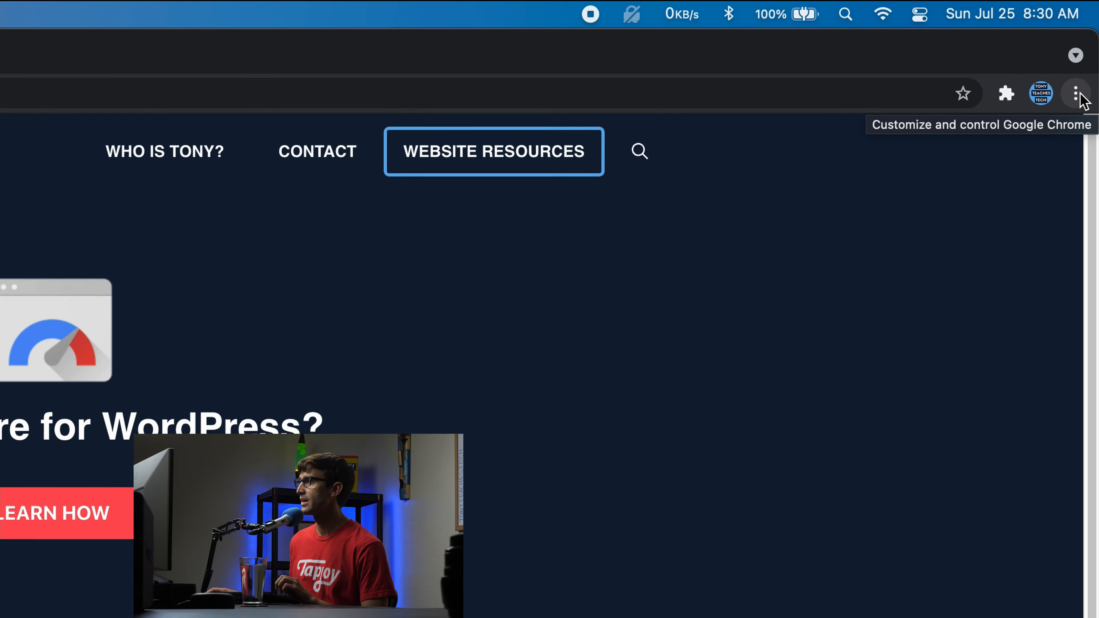
# Set DevTools Network throttling to Offline and reload tonyteaches.tech to reach the No internet page.
pyautogui.click(1074, 94)
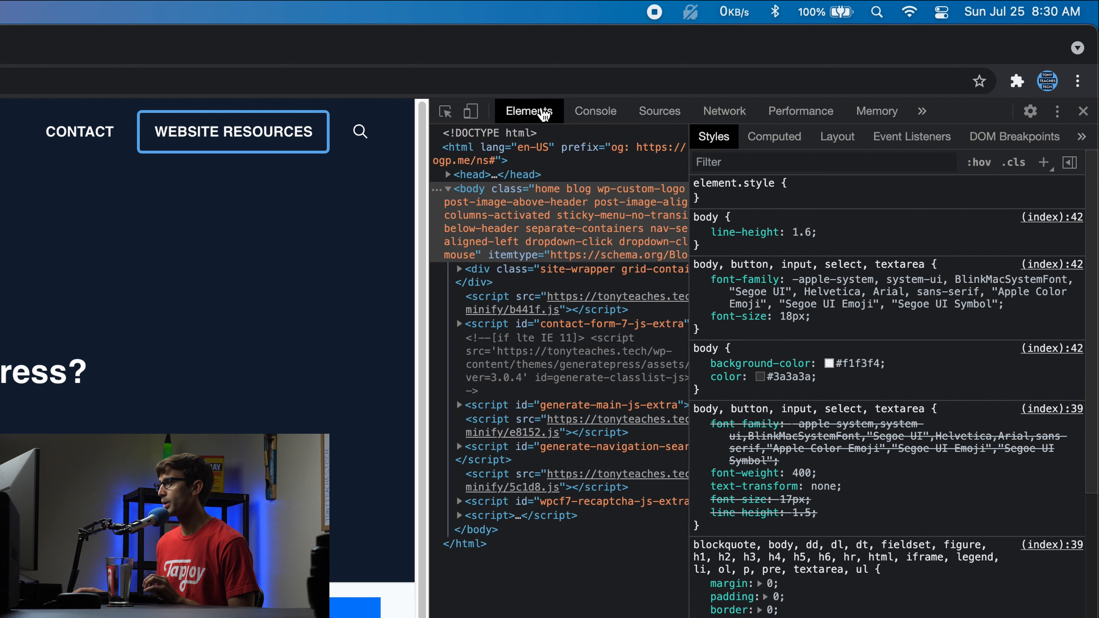
pyautogui.click(724, 111)
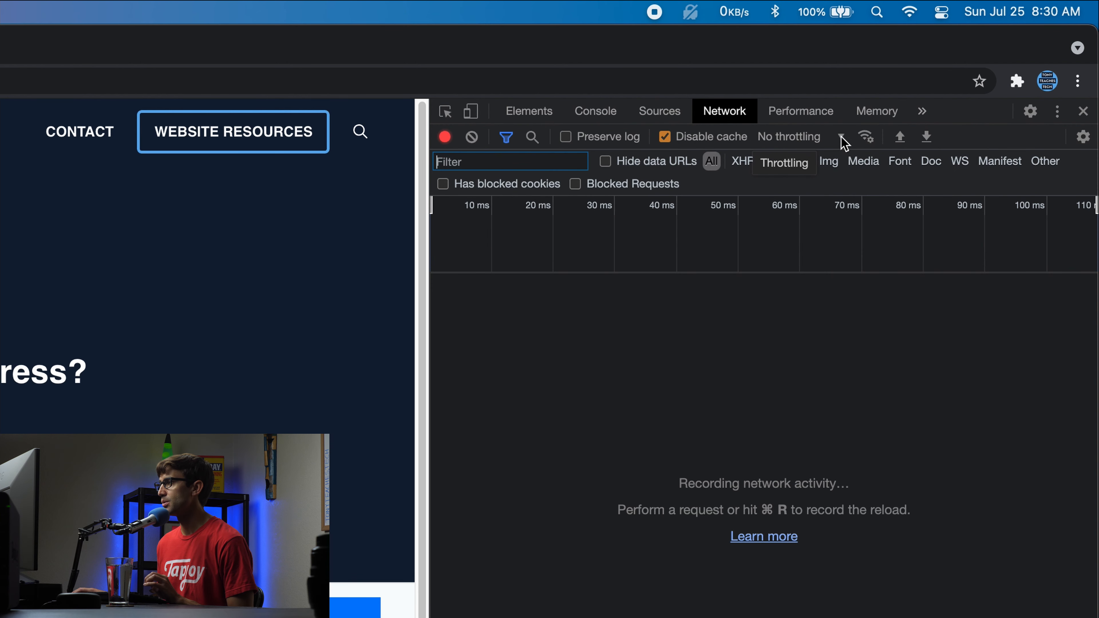
pyautogui.click(841, 137)
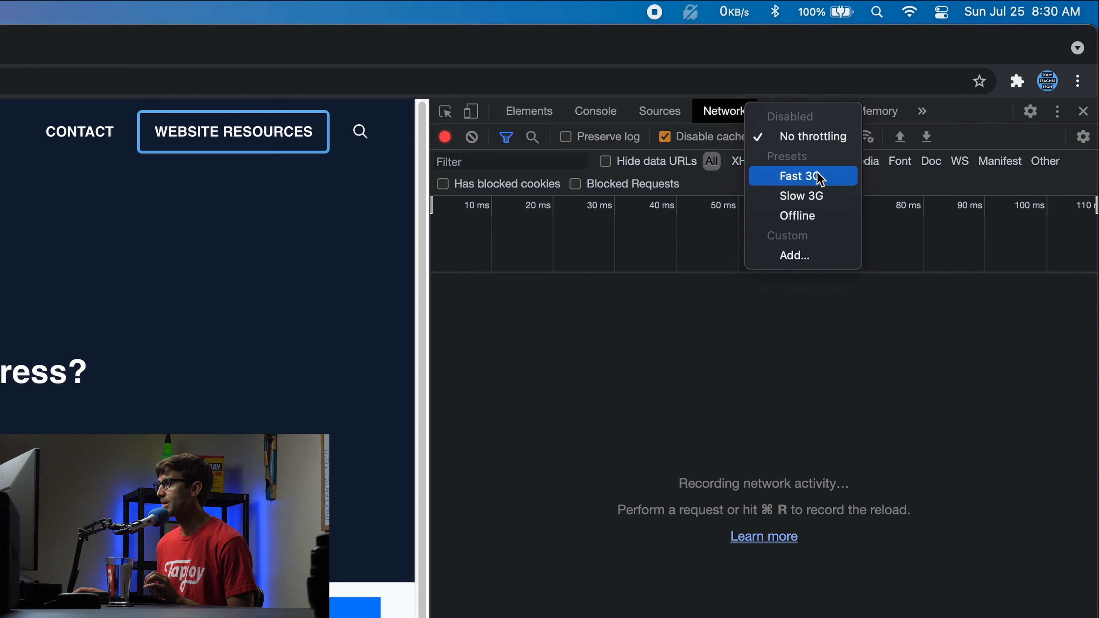
pyautogui.click(796, 216)
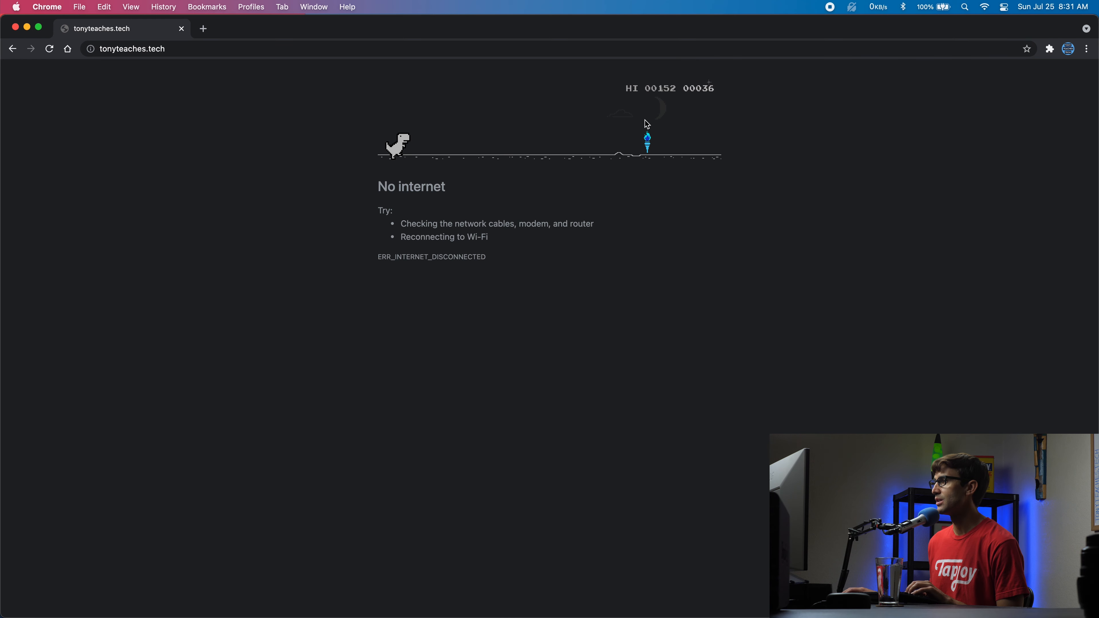
pyautogui.click(49, 49)
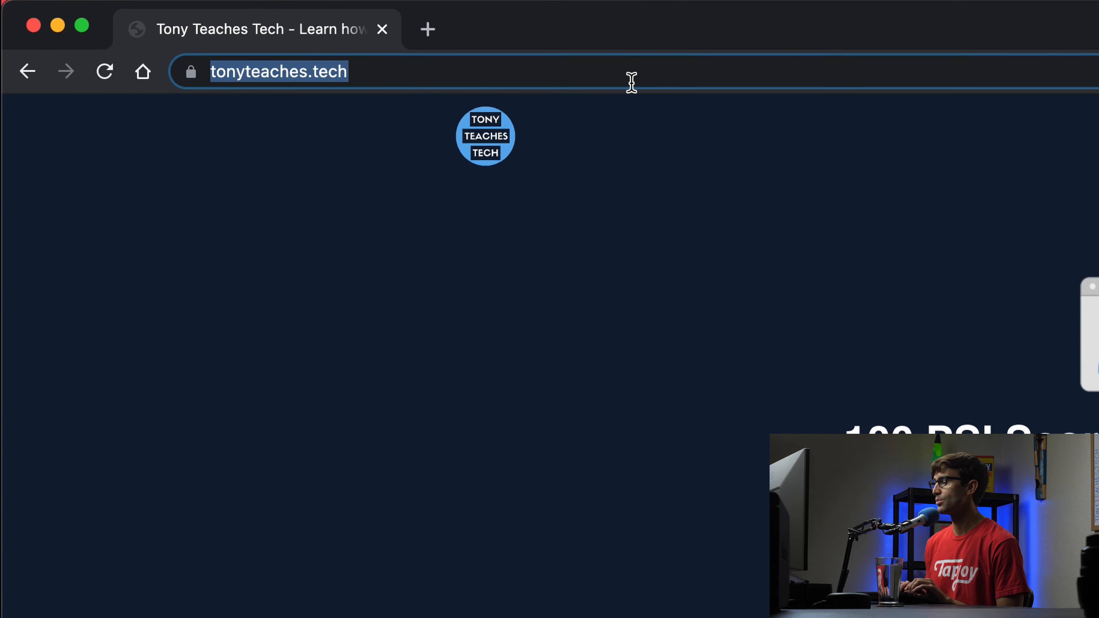
pyautogui.write('chome://network-error/-106')
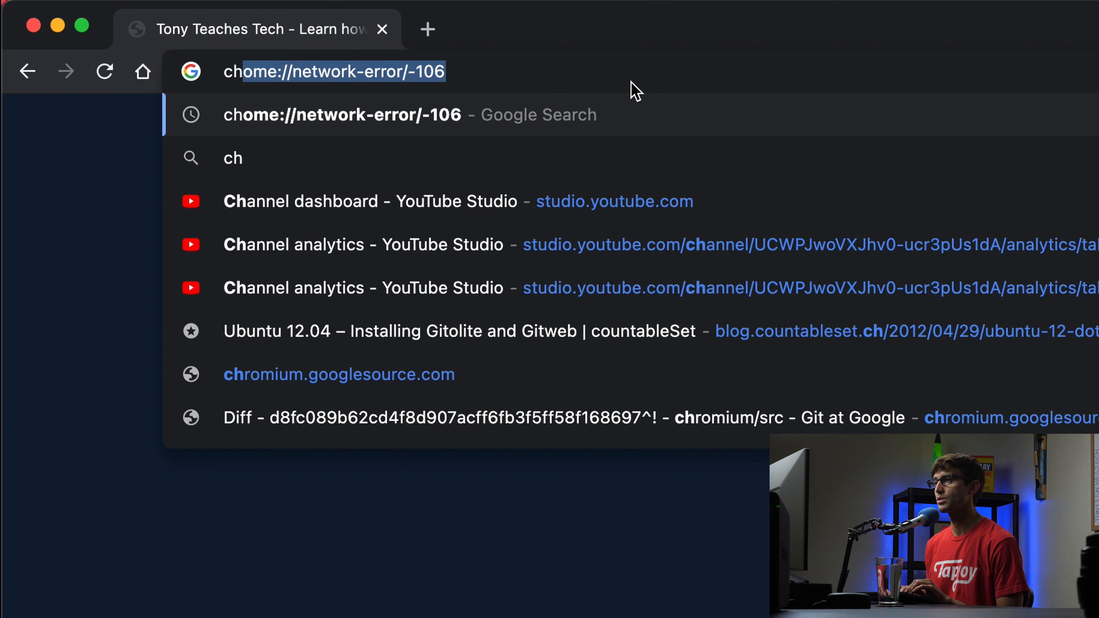
pyautogui.write('chrome://version')
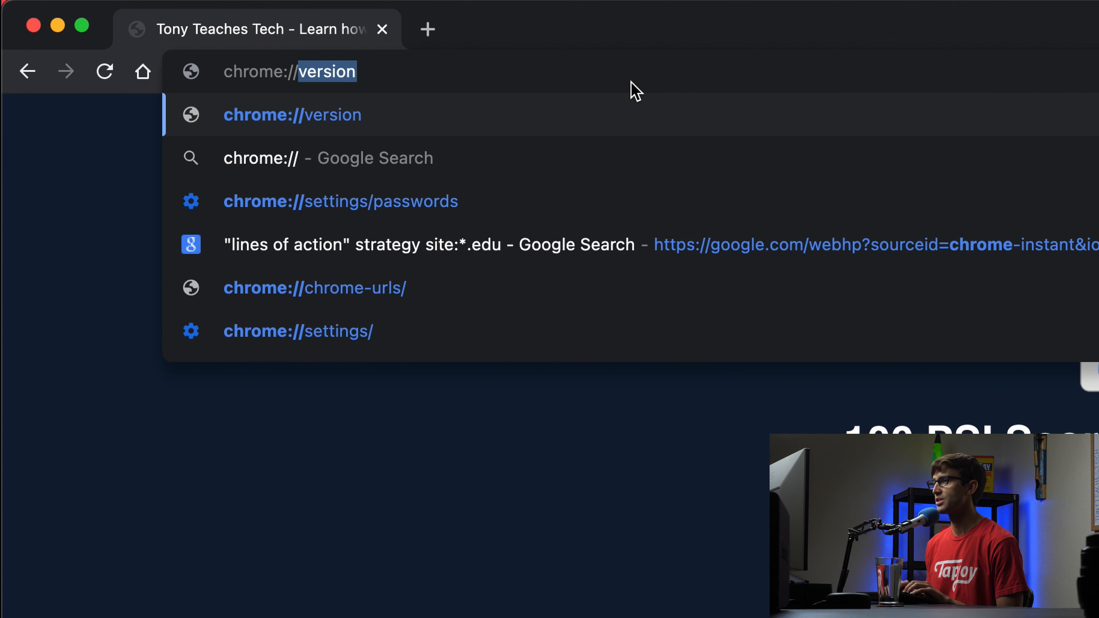
pyautogui.write('network-error')
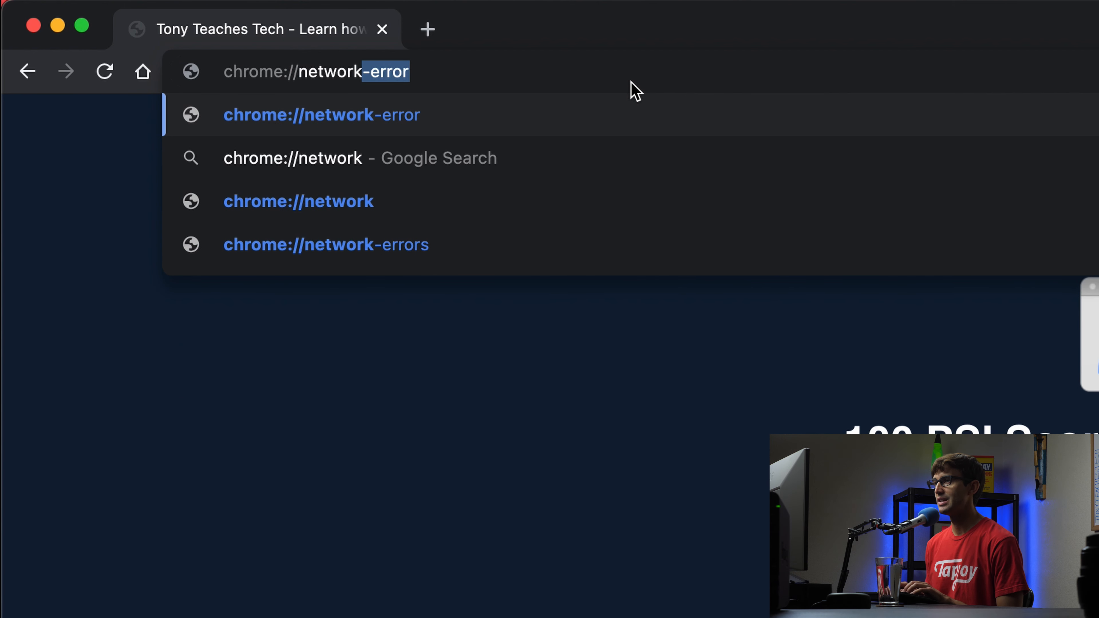
pyautogui.write('/-')
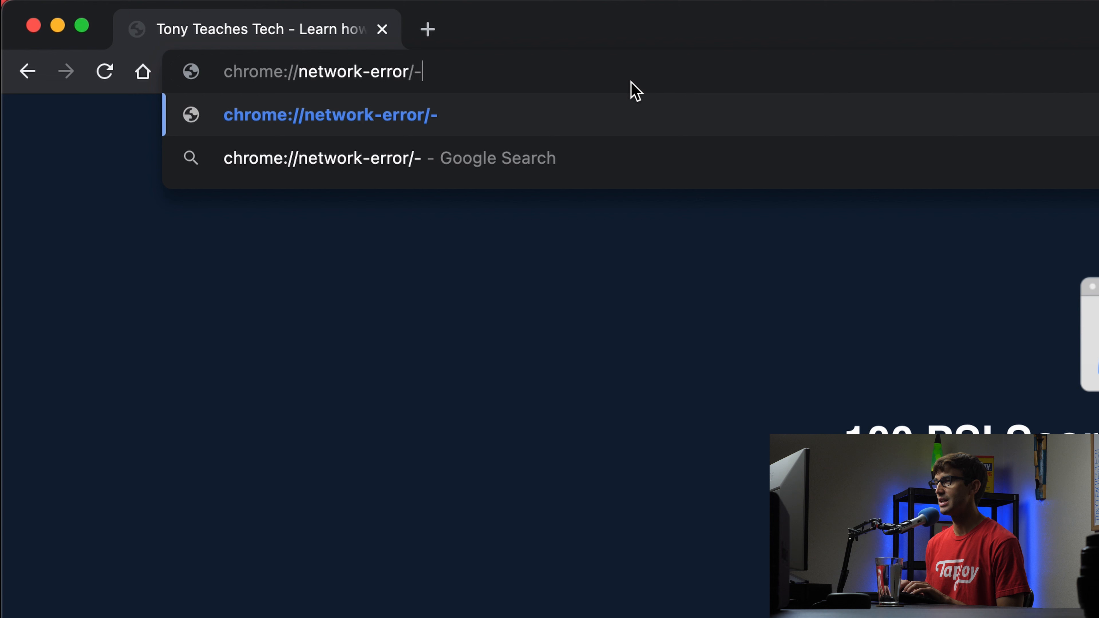
pyautogui.write('106')
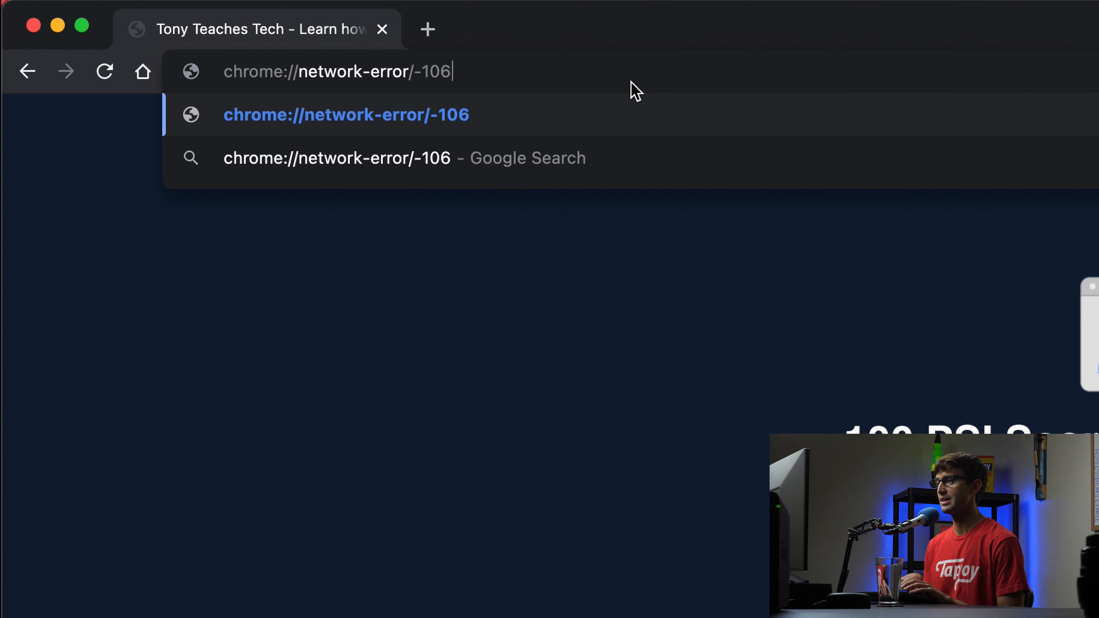
pyautogui.press('Enter')
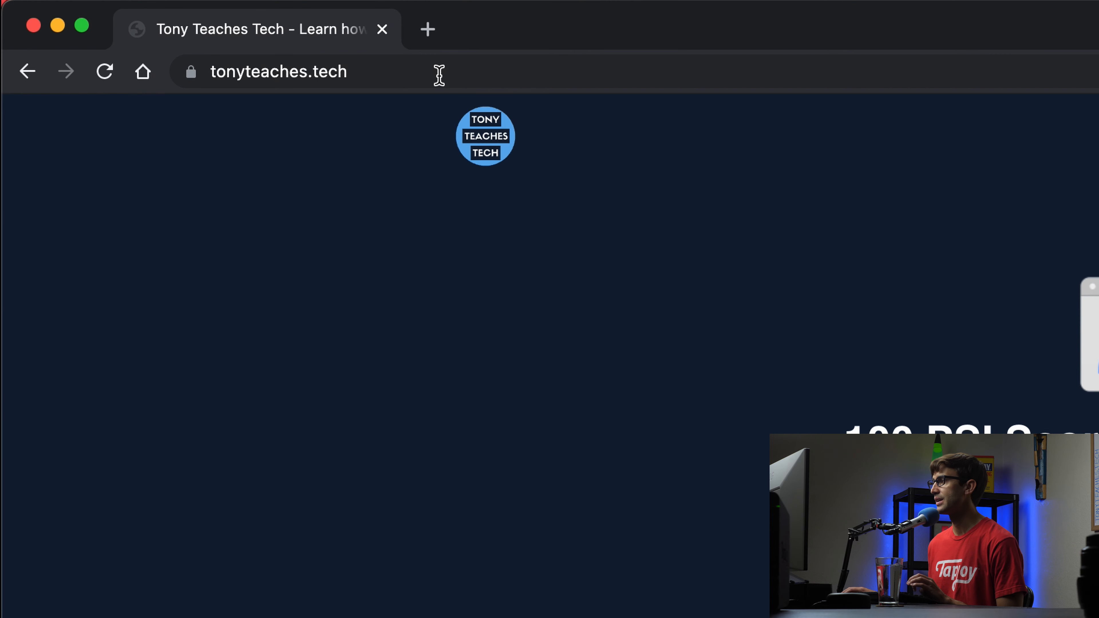
pyautogui.click(277, 71)
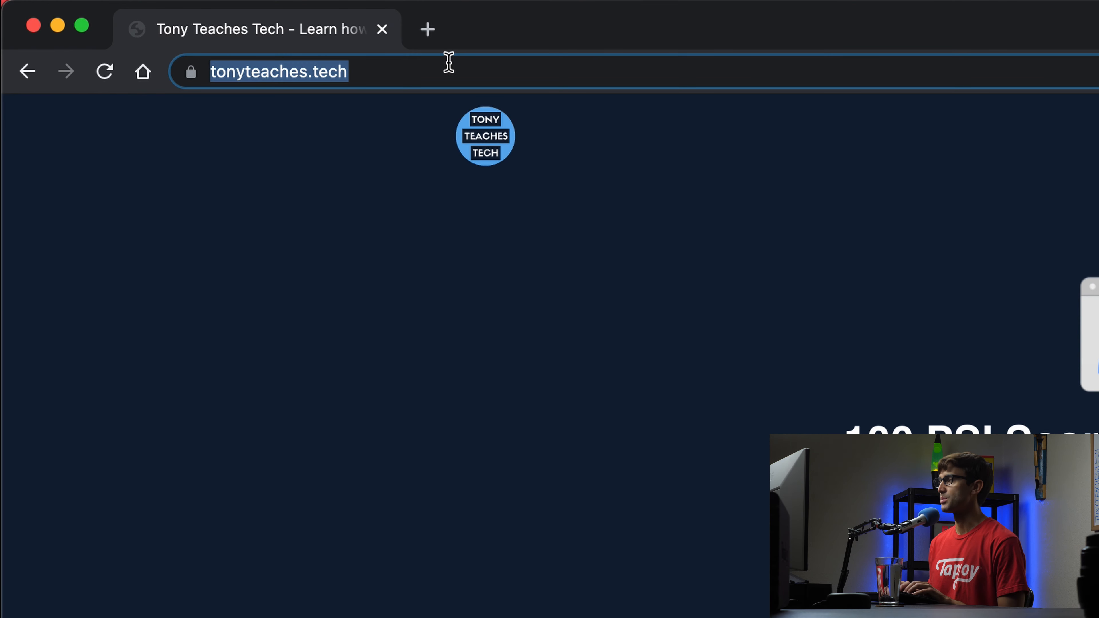
pyautogui.write('chor')
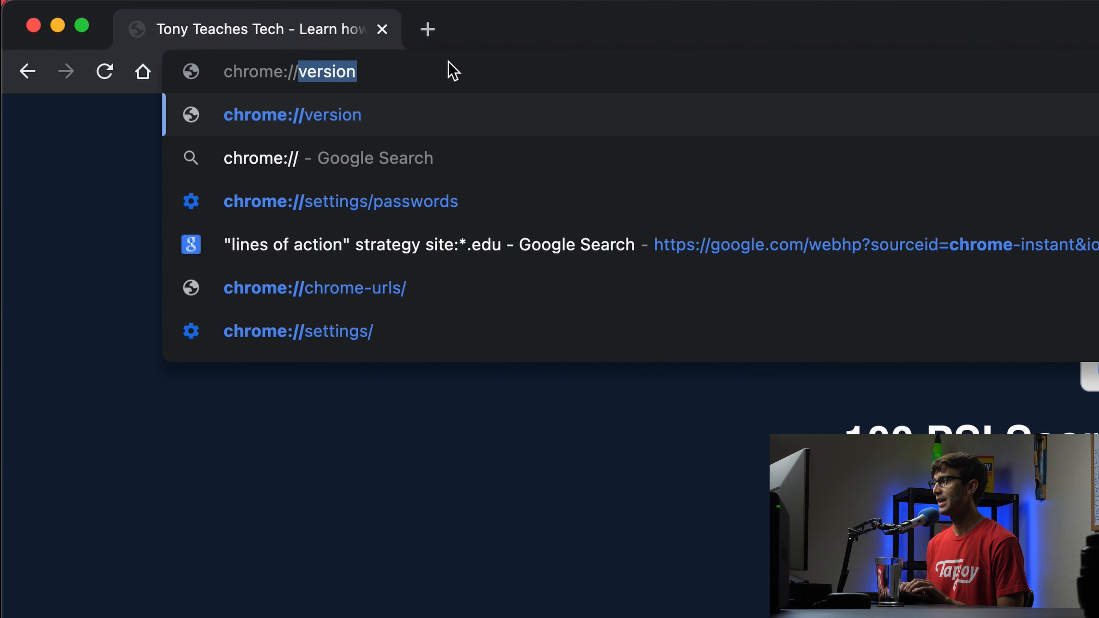
# Load chrome://dino, play the game to game over, then head back to tonyteaches.tech.
pyautogui.write('dino')
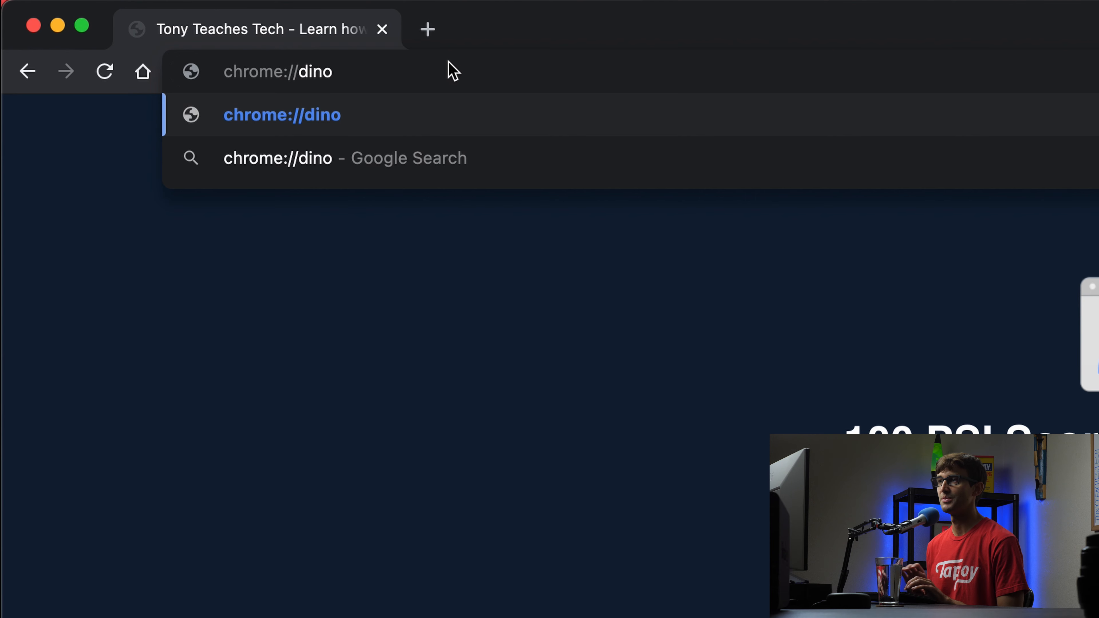
pyautogui.press('Enter')
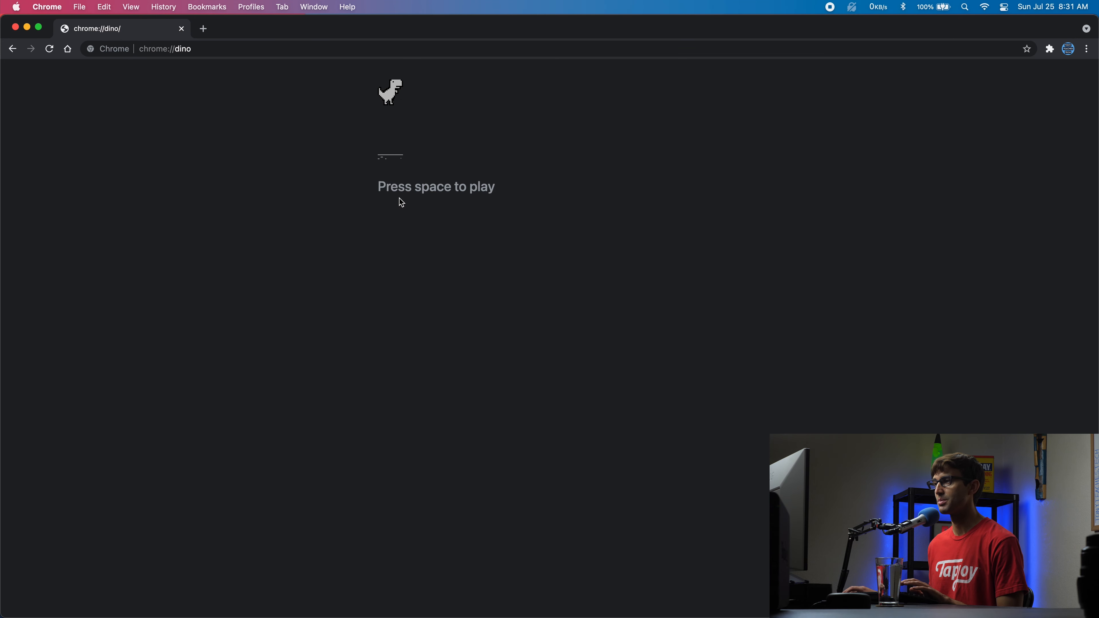
pyautogui.press('space')
pyautogui.write('t')
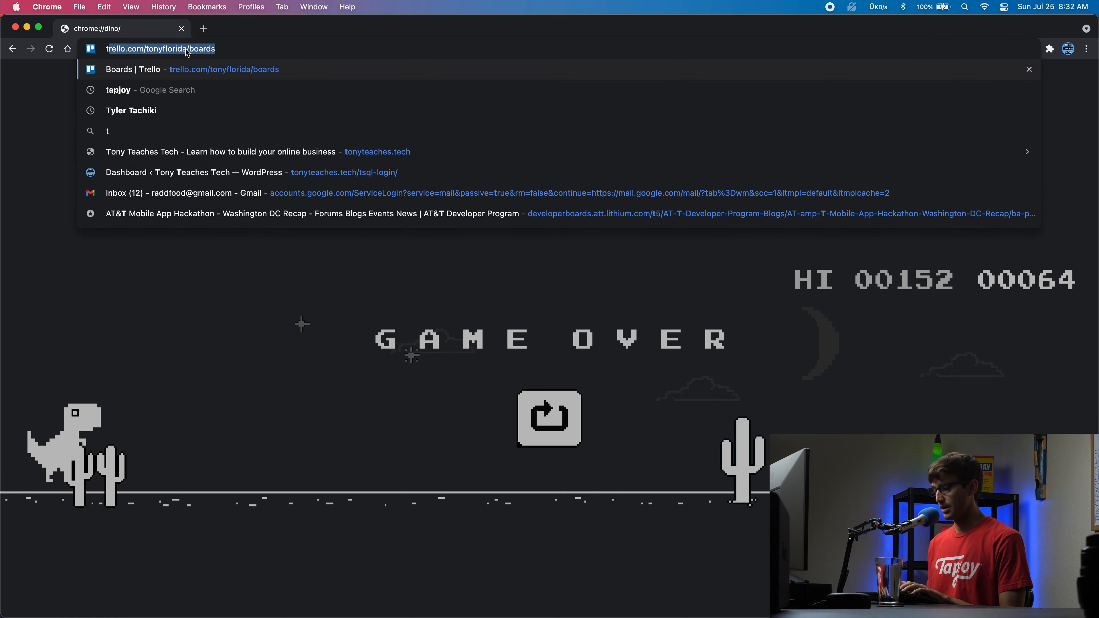
pyautogui.click(142, 151)
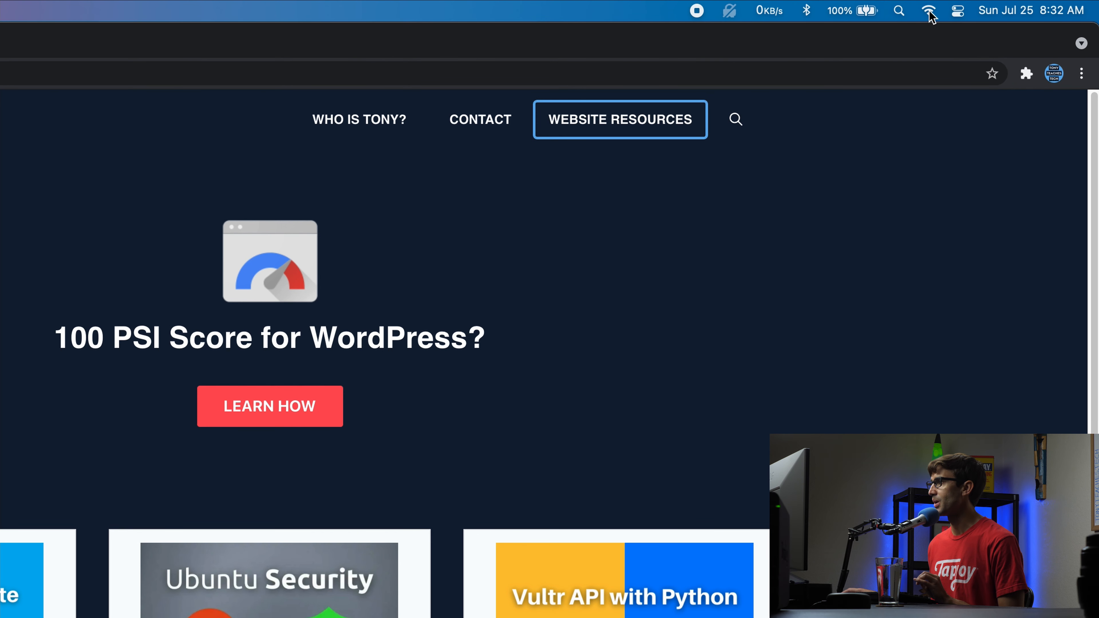
# Turn off Wi-Fi from the macOS menu bar so tonyteaches.tech shows No internet.
pyautogui.click(928, 10)
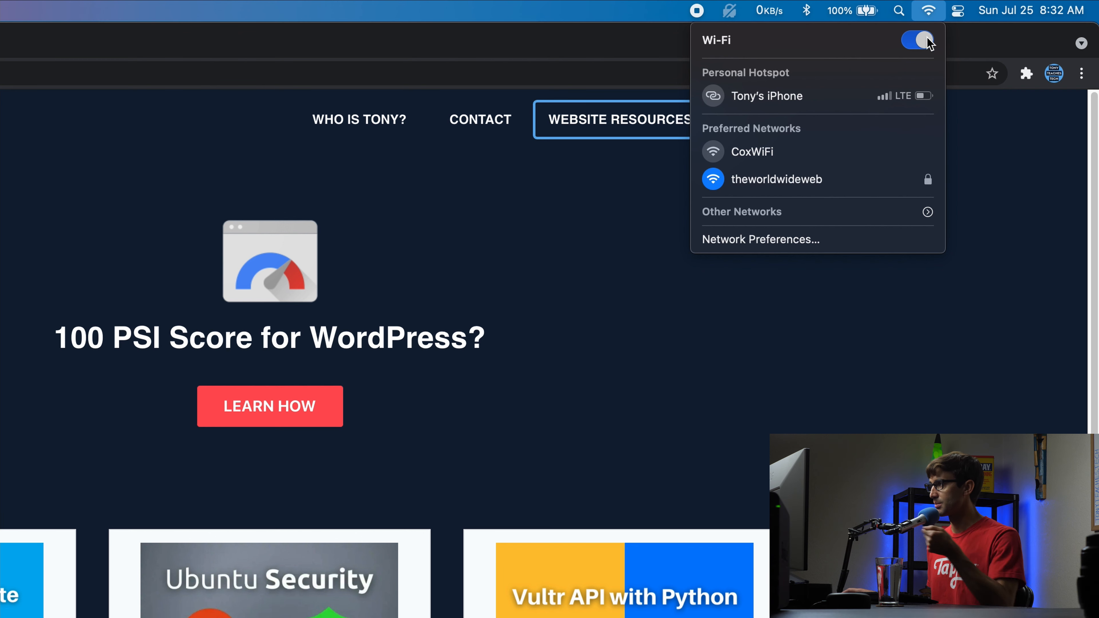
pyautogui.click(916, 38)
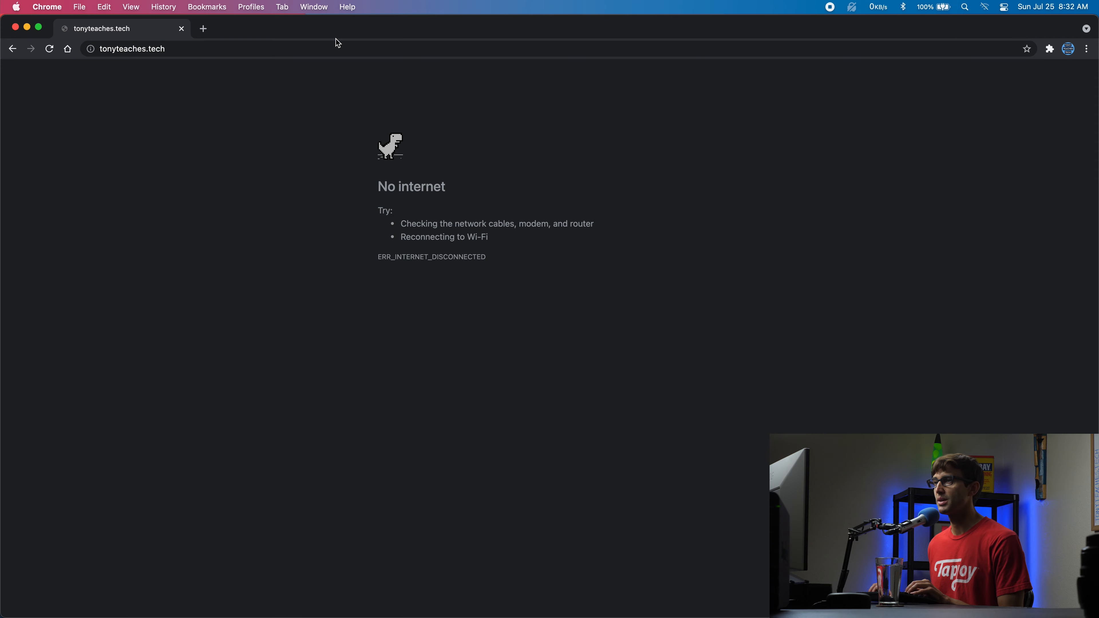
pyautogui.moveTo(470, 159)
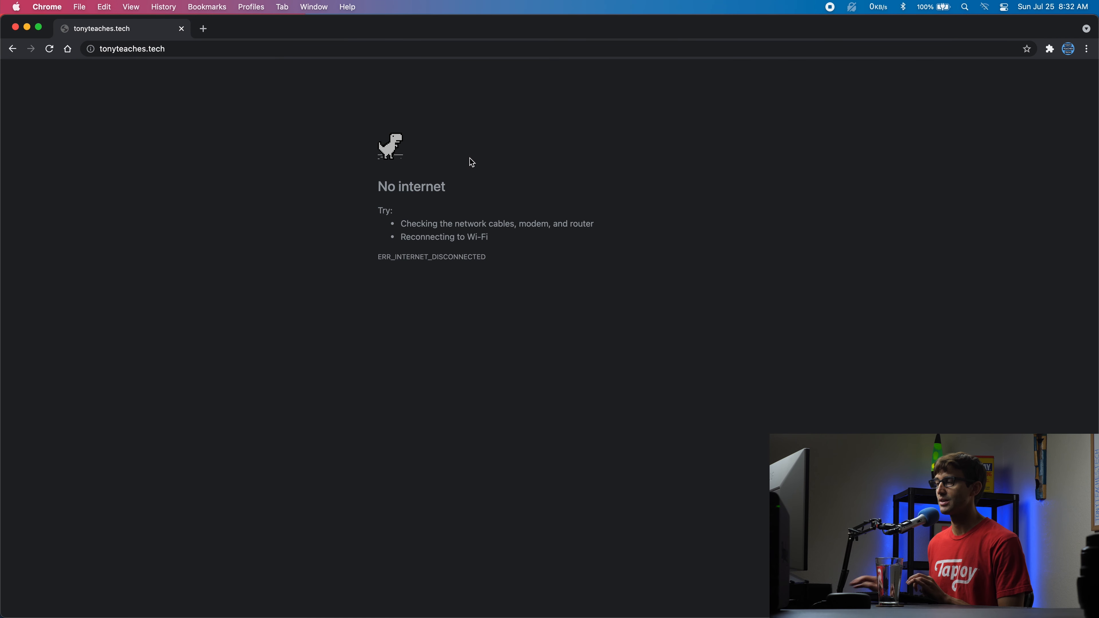
# Start the dinosaur game on the No internet page with Space.
pyautogui.press('space')
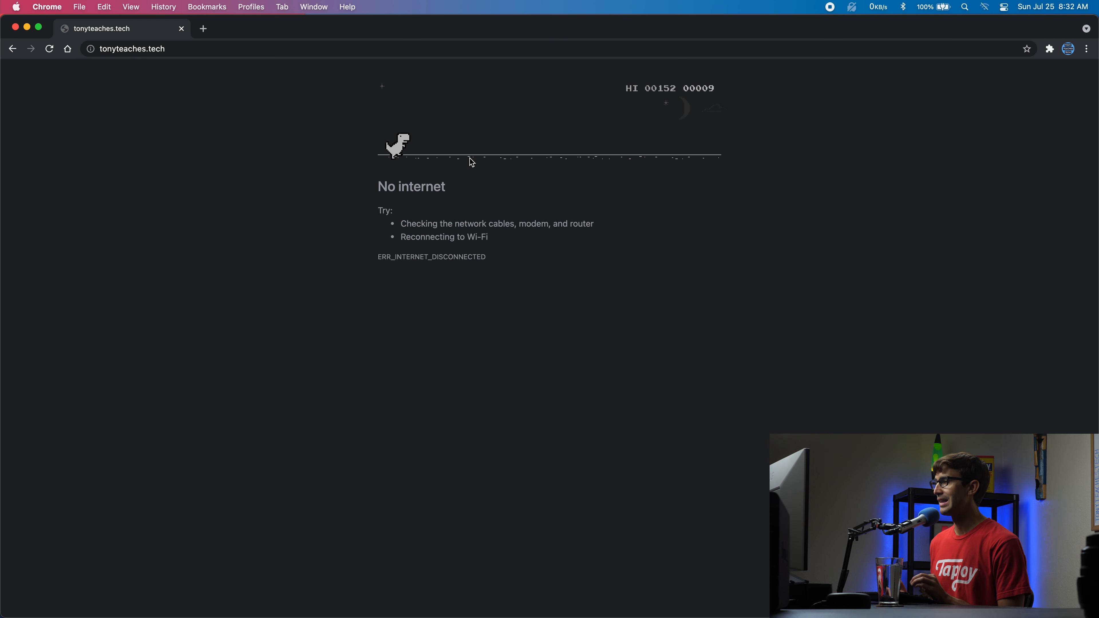